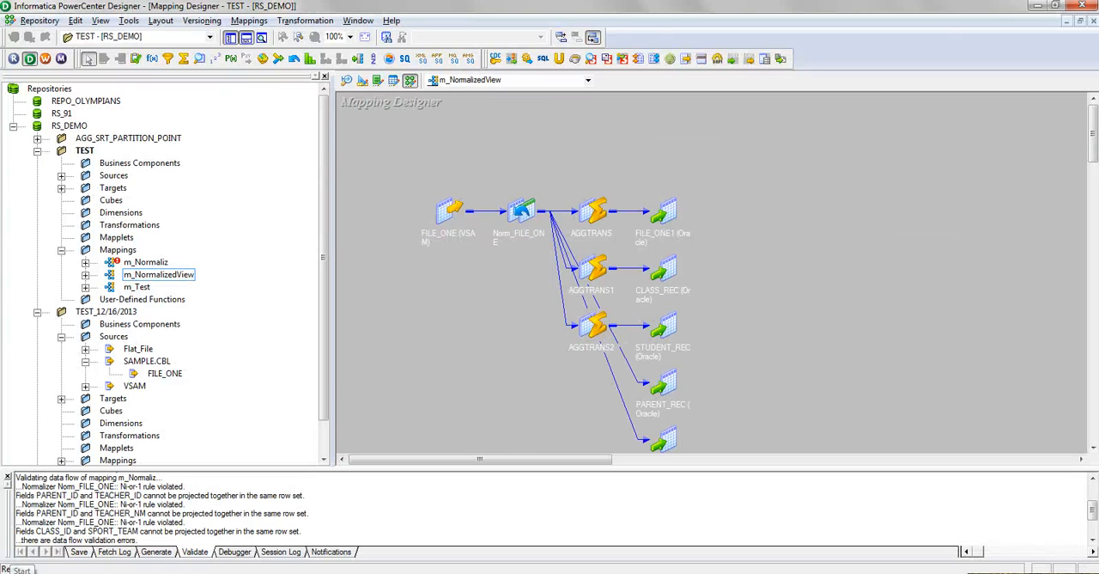
- Open the TEST_12/16/2013 folder from the Navigator to reach its FILE_ONE copybook source
{"action": "right_click", "coordinate": [103, 311]}
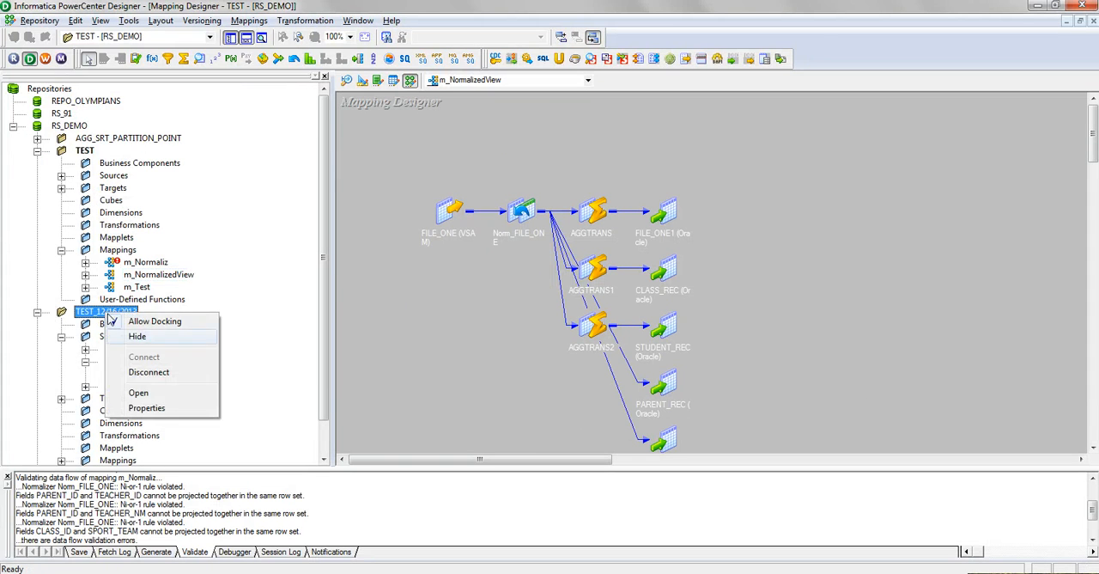
{"action": "left_click", "coordinate": [137, 392]}
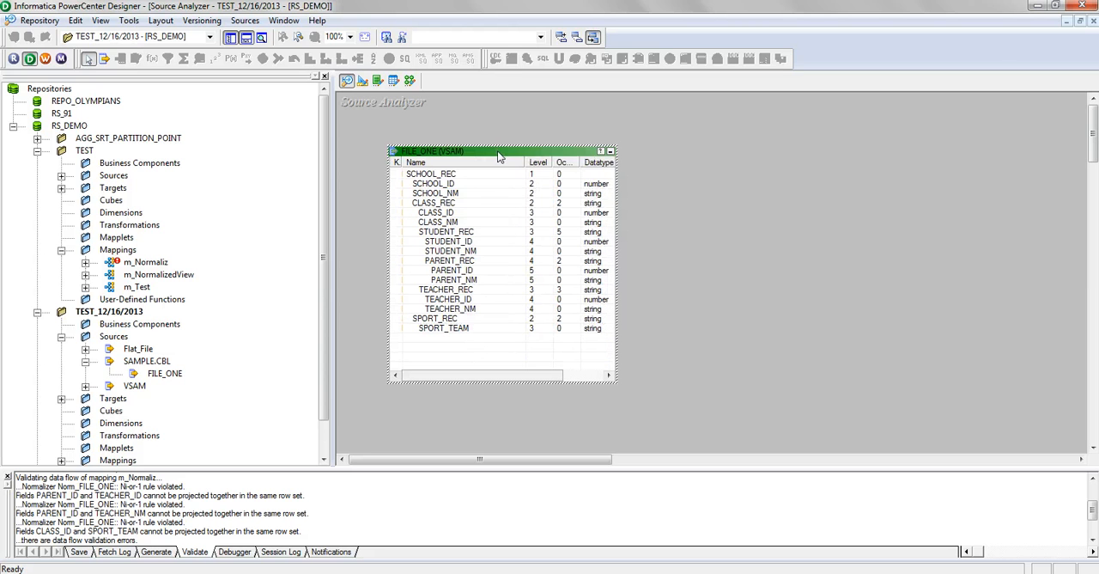
{"action": "mouse_move", "coordinate": [500, 156]}
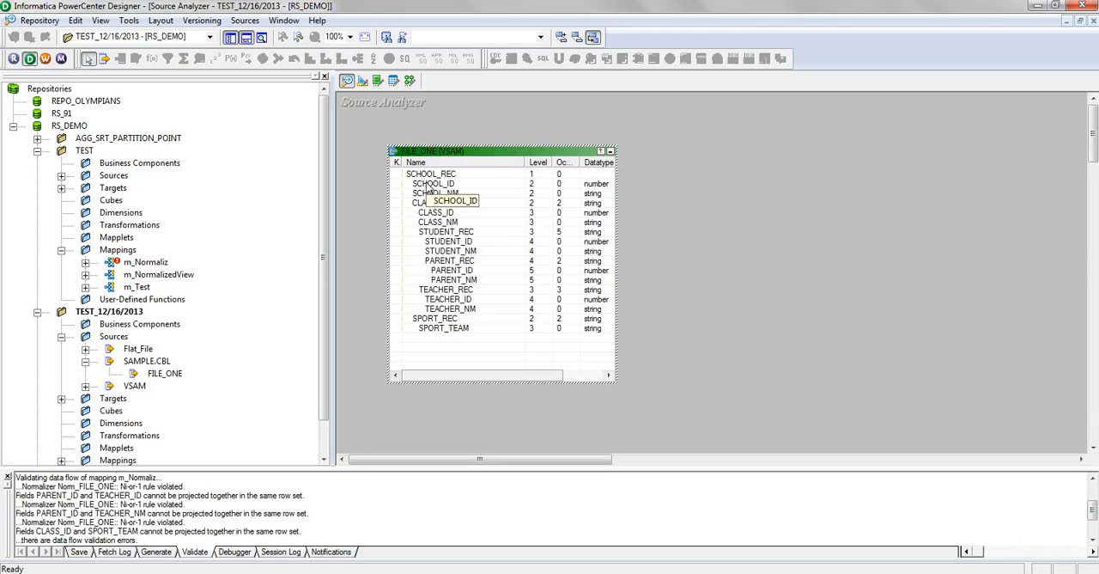
{"action": "left_click", "coordinate": [432, 203]}
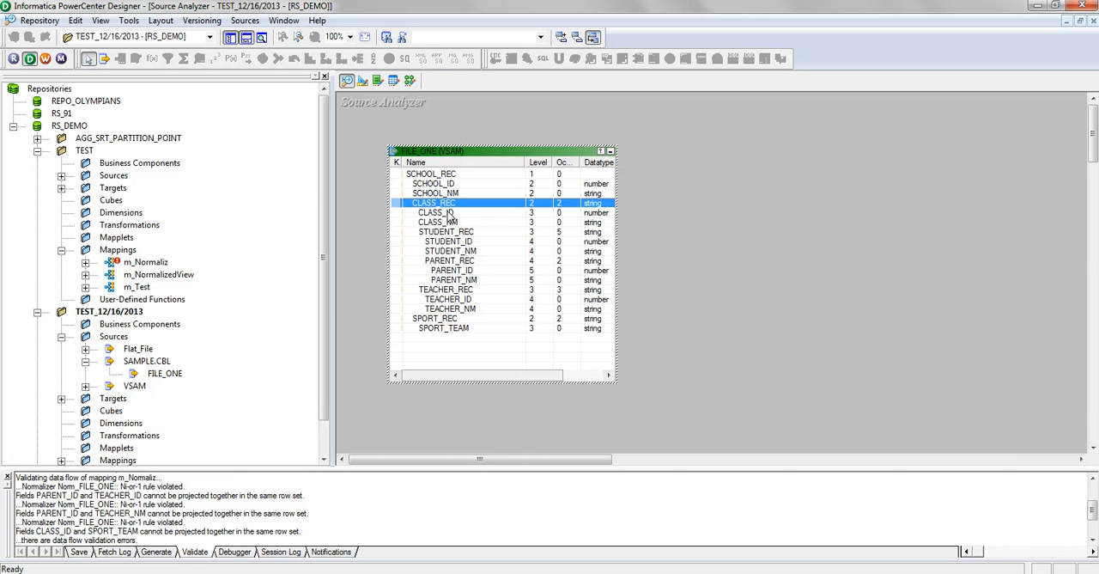
{"action": "left_click", "coordinate": [438, 222]}
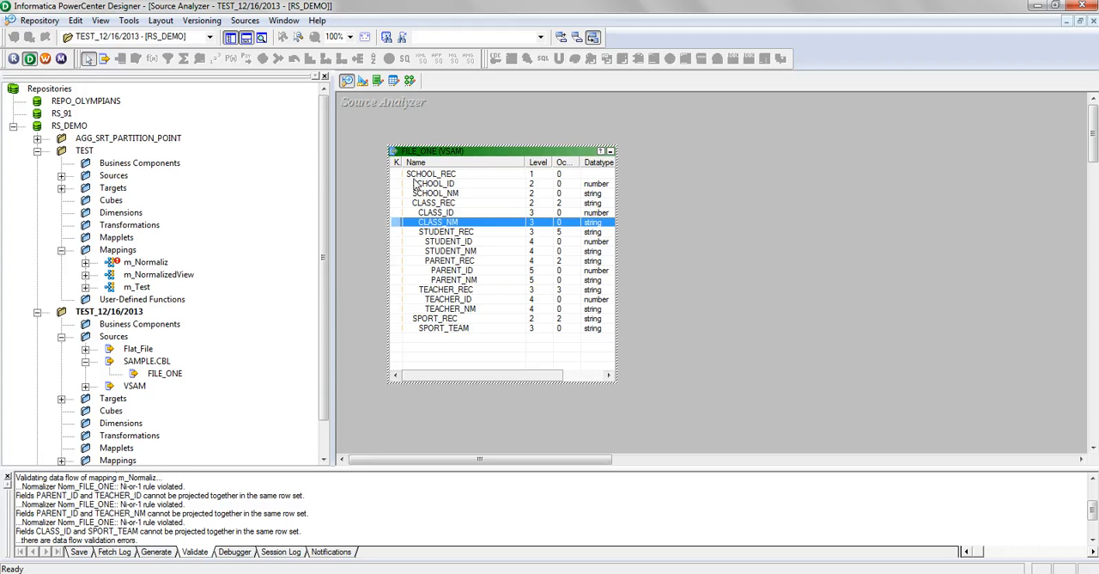
{"action": "double_click", "coordinate": [440, 196]}
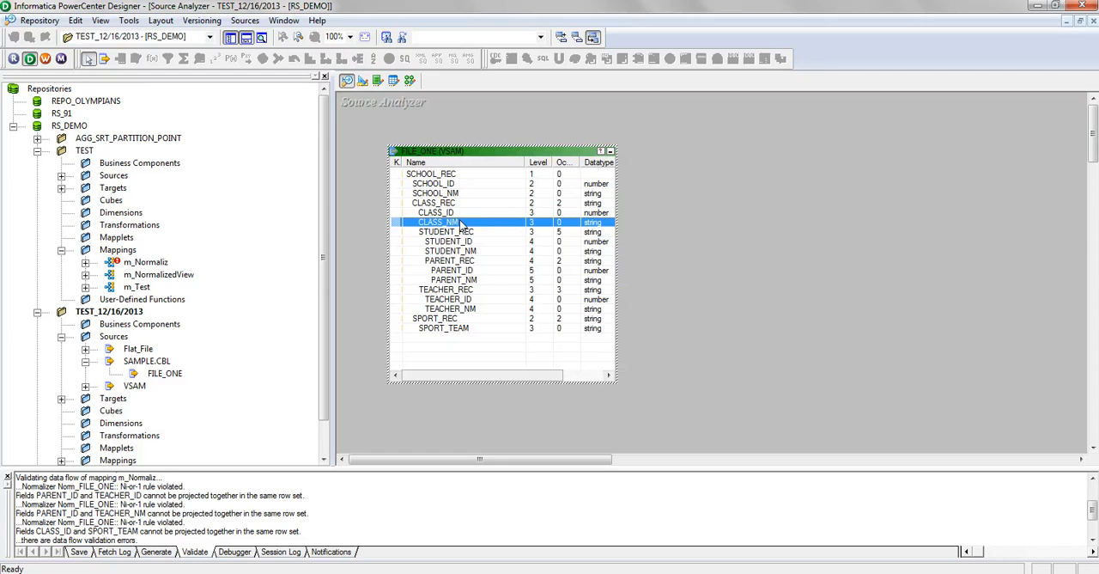
{"action": "mouse_move", "coordinate": [476, 232]}
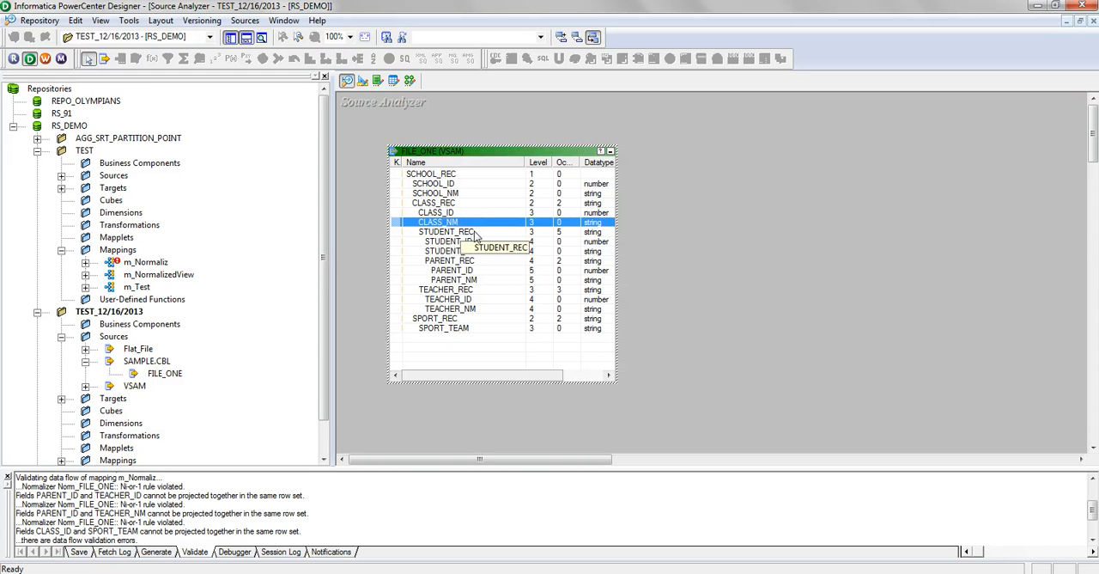
{"action": "mouse_move", "coordinate": [482, 268]}
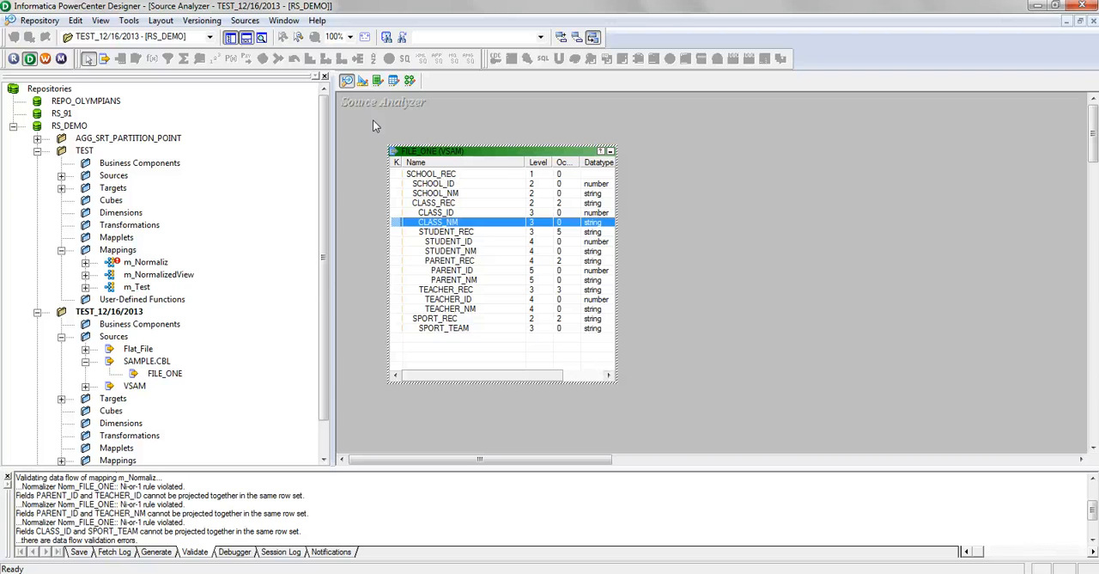
{"action": "mouse_move", "coordinate": [359, 81]}
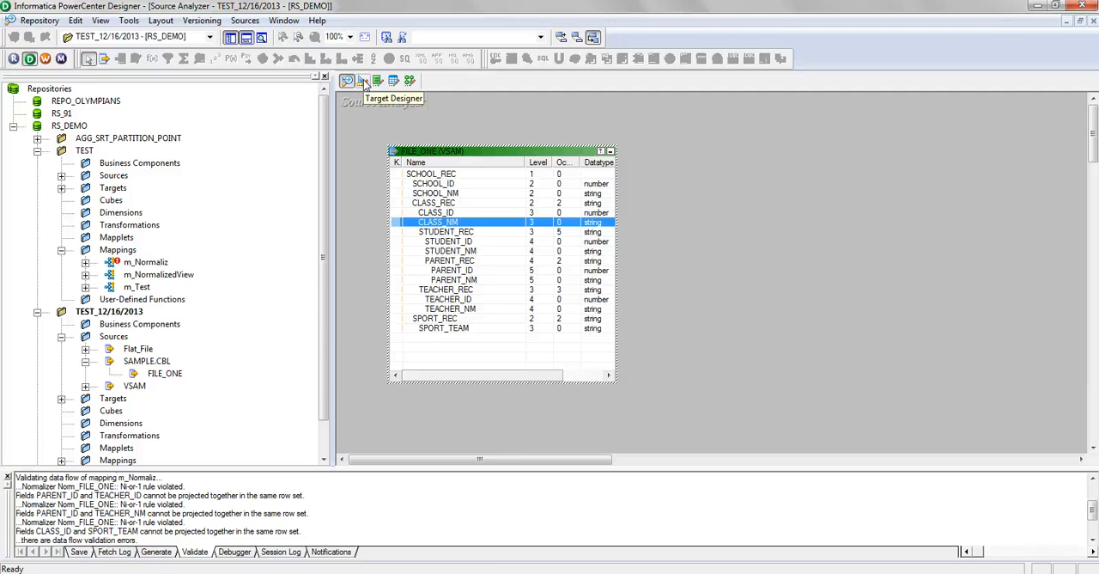
- Switch to Target Designer and arrange the FILE_ONE, CLASS_REC and related target tables in the workspace
{"action": "left_click", "coordinate": [364, 79]}
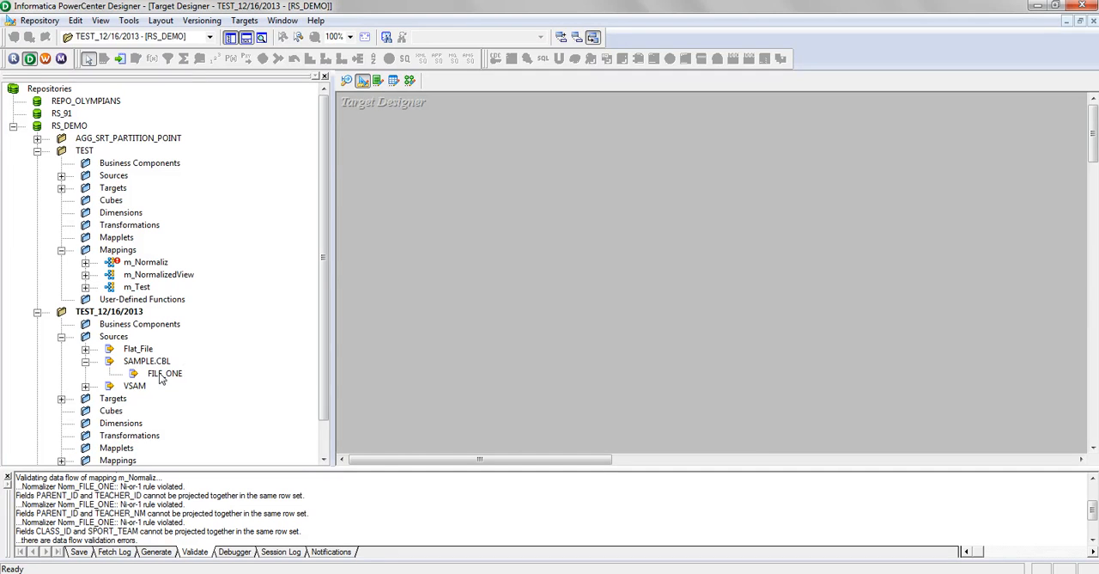
{"action": "left_click", "coordinate": [165, 374]}
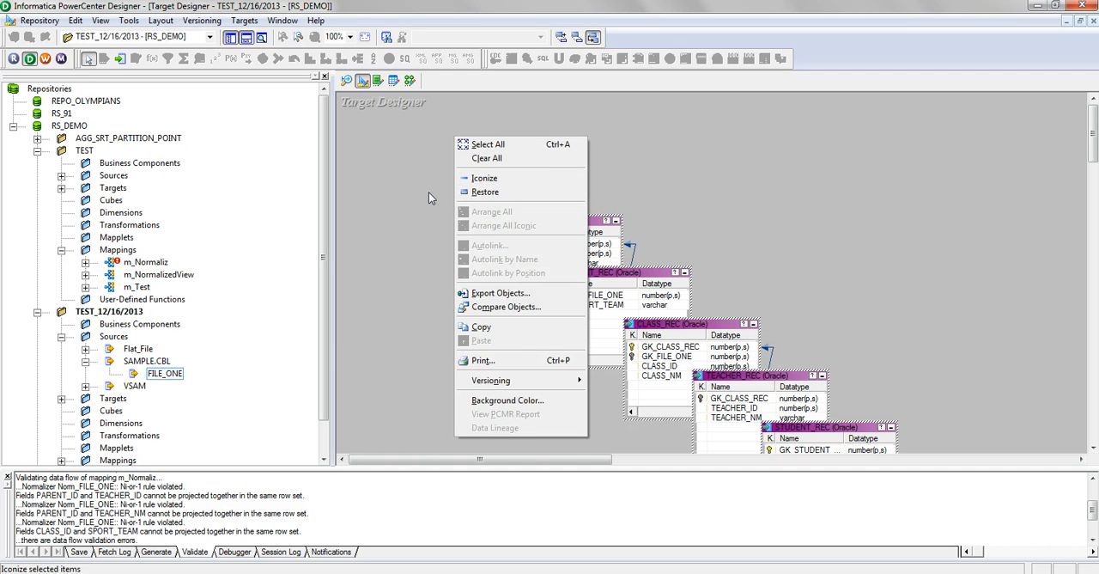
{"action": "mouse_move", "coordinate": [510, 199]}
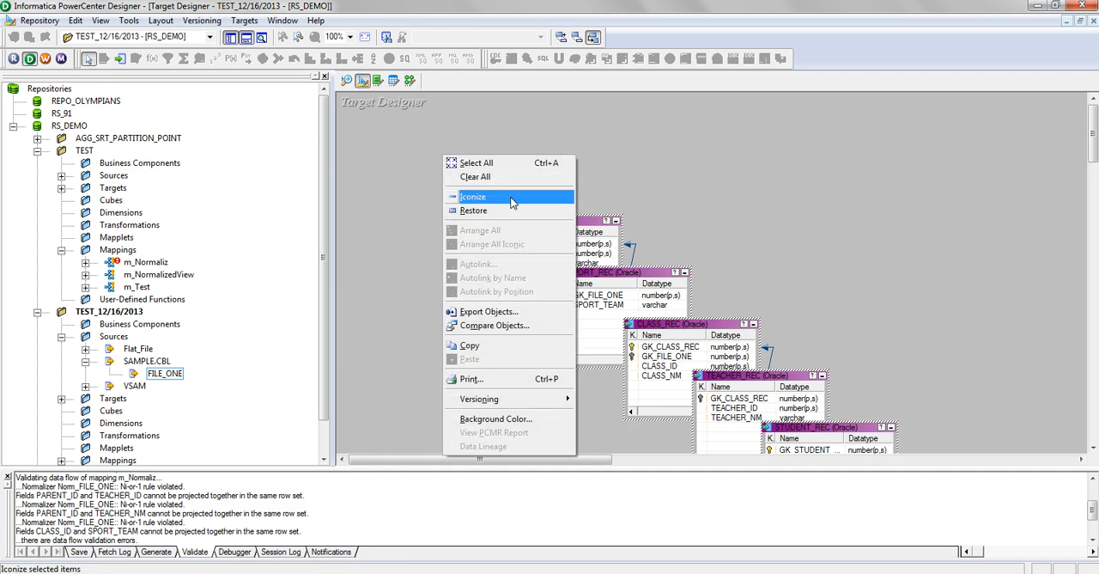
{"action": "mouse_move", "coordinate": [526, 176]}
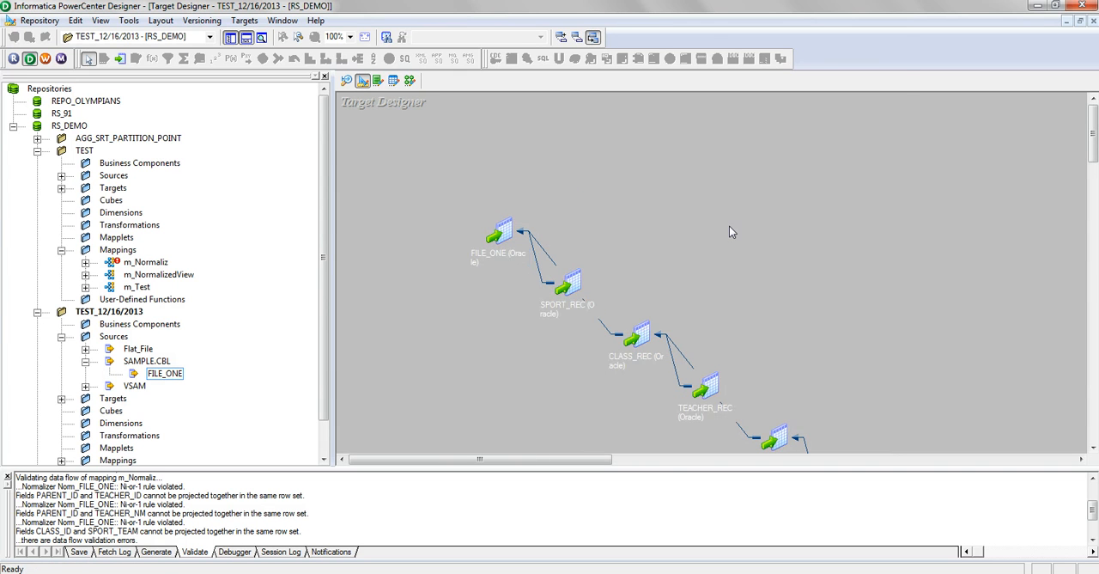
{"action": "scroll", "scroll_direction": "down", "scroll_amount": 3}
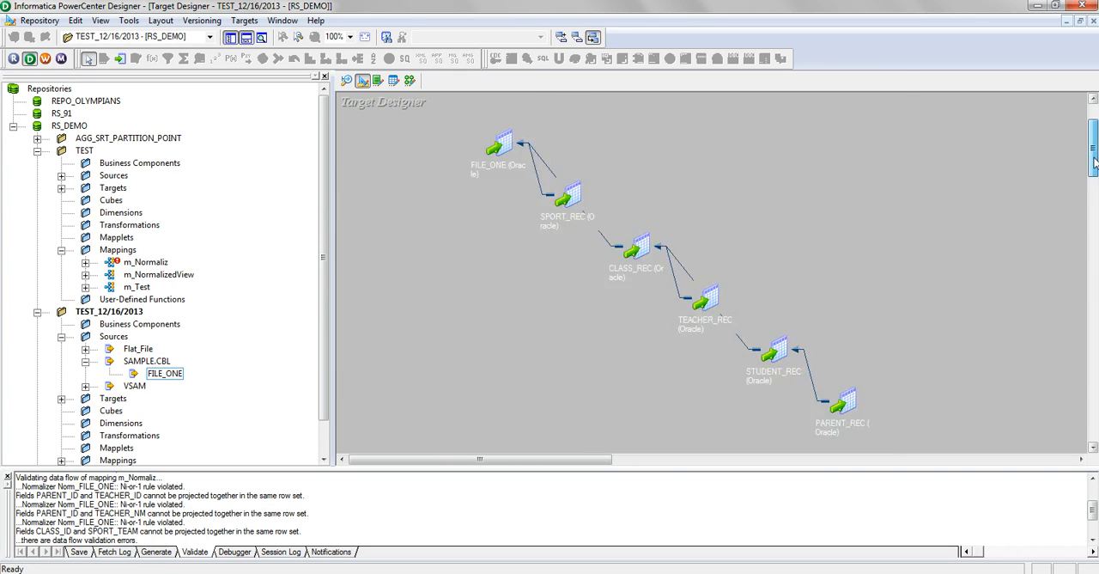
{"action": "left_click_drag", "start_coordinate": [567, 192], "coordinate": [455, 275]}
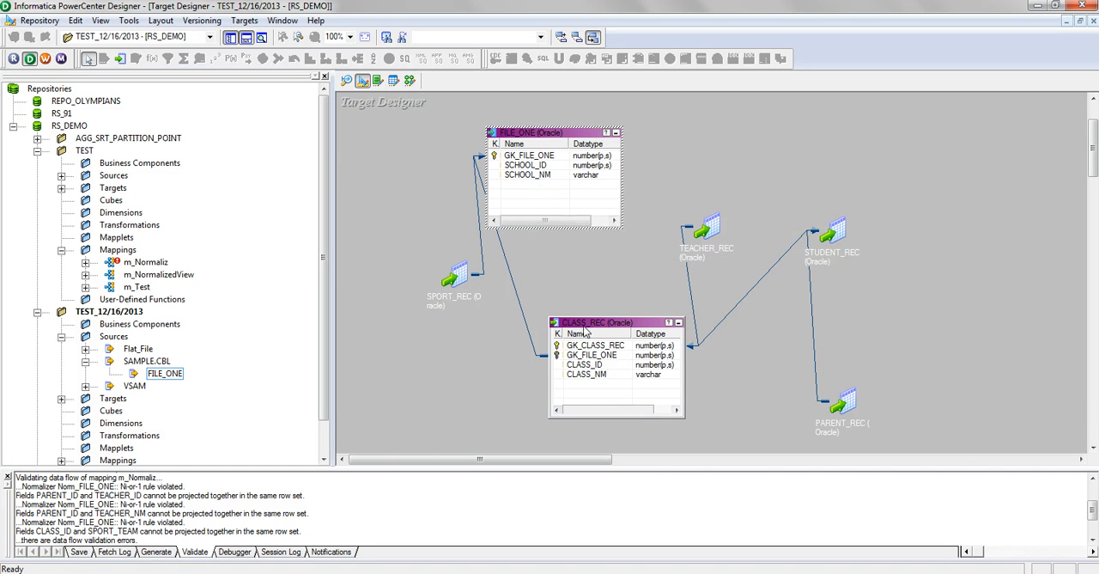
- Select the FILE_ONE target and point out its GK_FILE_ONE key column
{"action": "left_click", "coordinate": [591, 357]}
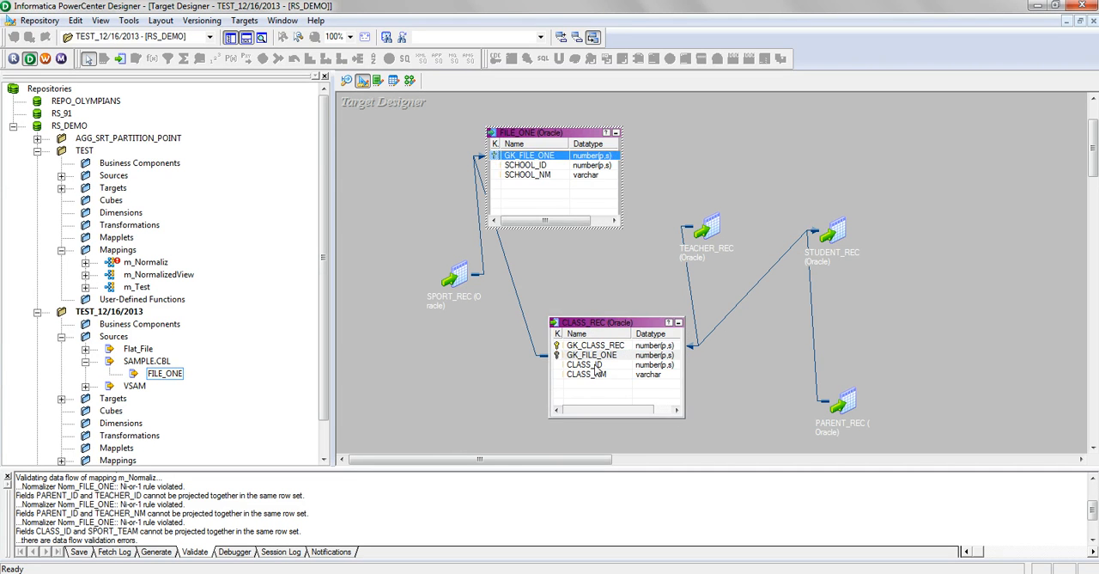
{"action": "left_click", "coordinate": [589, 375]}
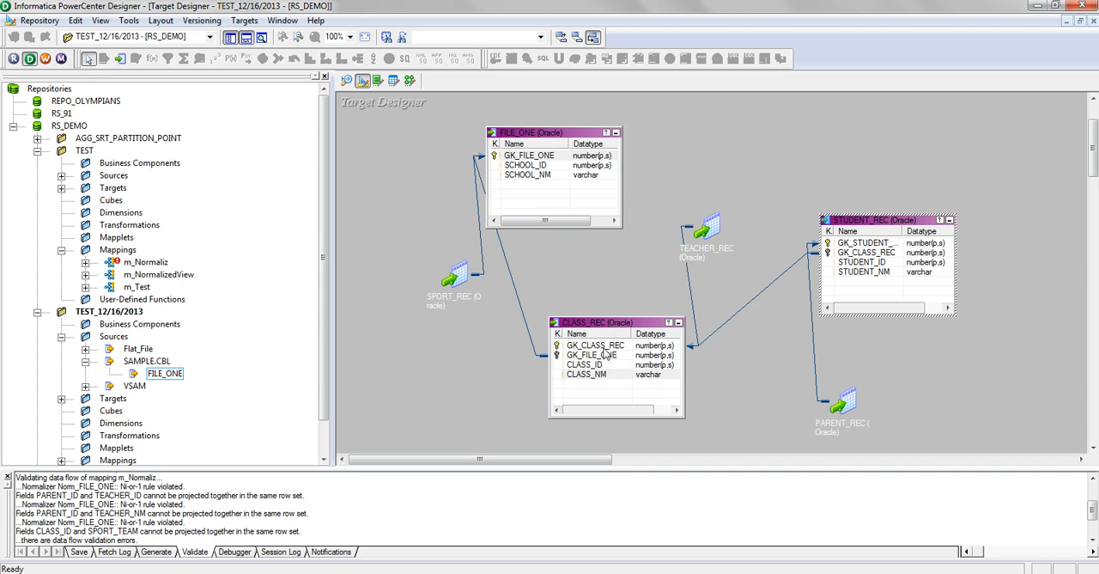
{"action": "mouse_move", "coordinate": [697, 278]}
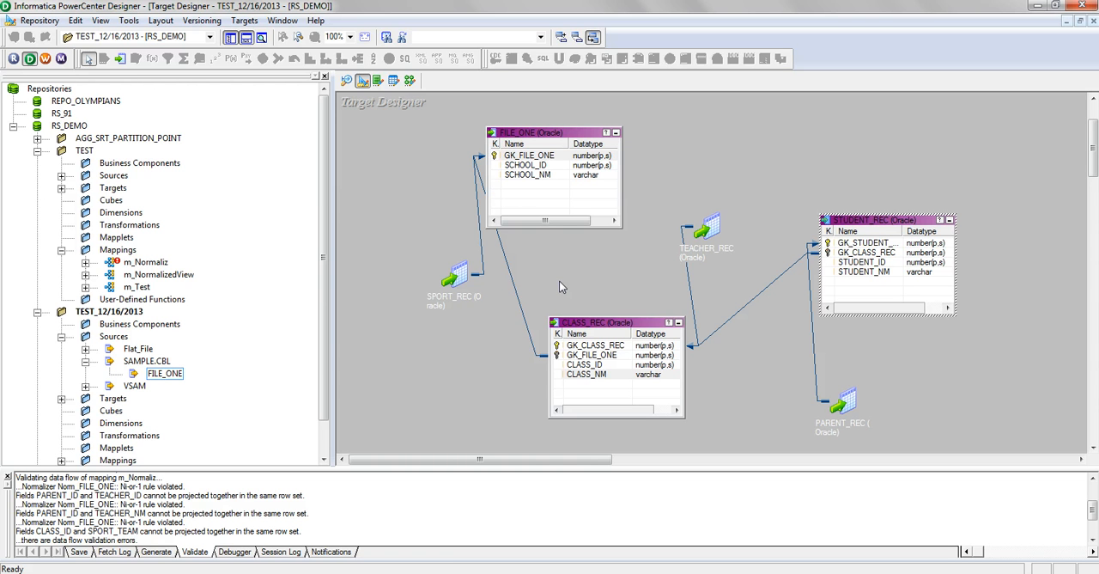
{"action": "mouse_move", "coordinate": [455, 220]}
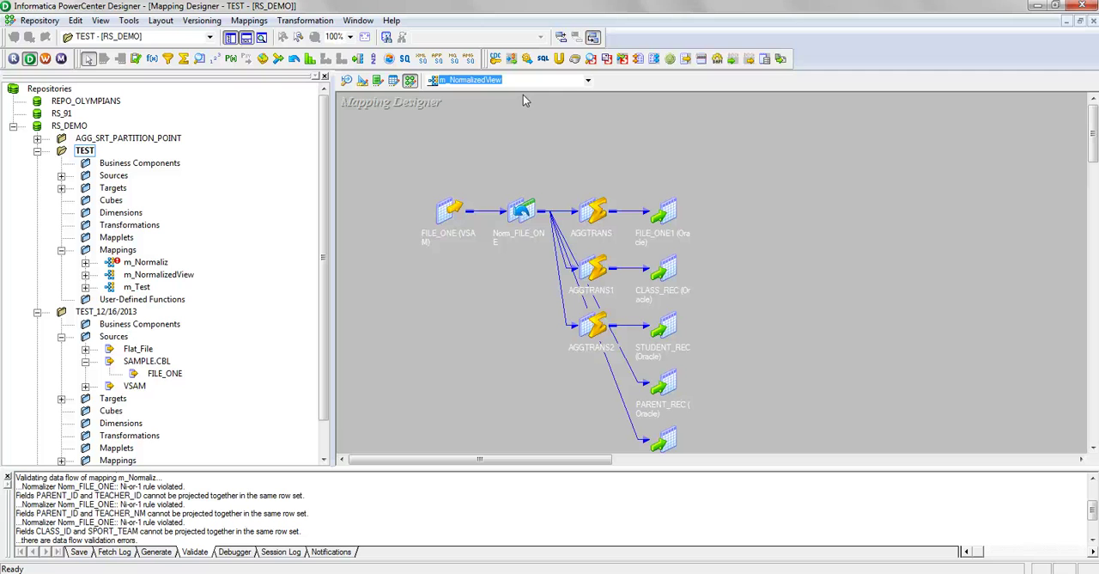
{"action": "mouse_move", "coordinate": [677, 207]}
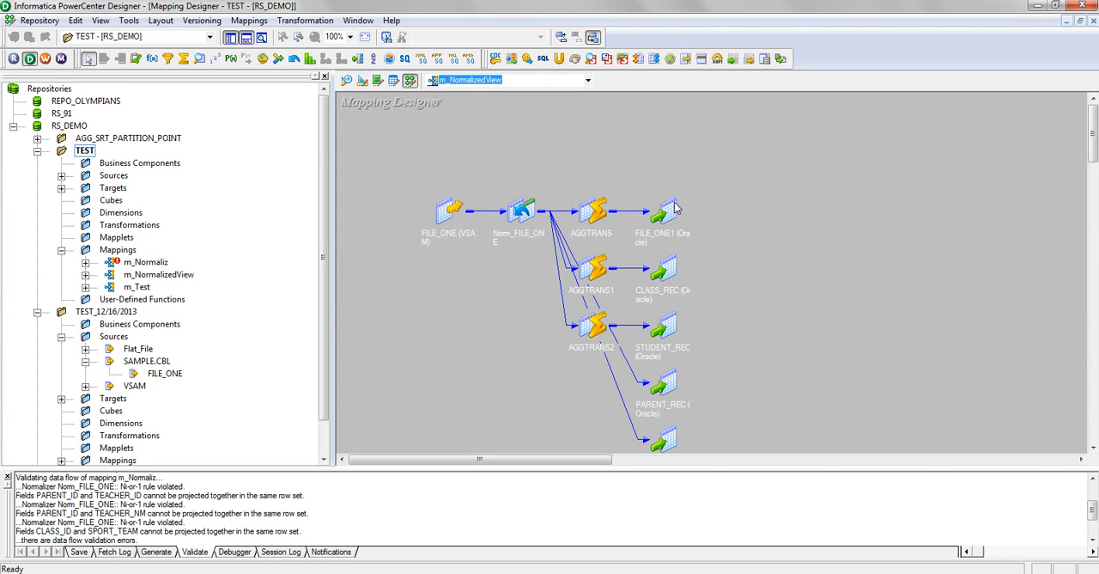
- Restore the m_NormalizedView mapping objects to full view so their ports are visible
{"action": "double_click", "coordinate": [670, 209]}
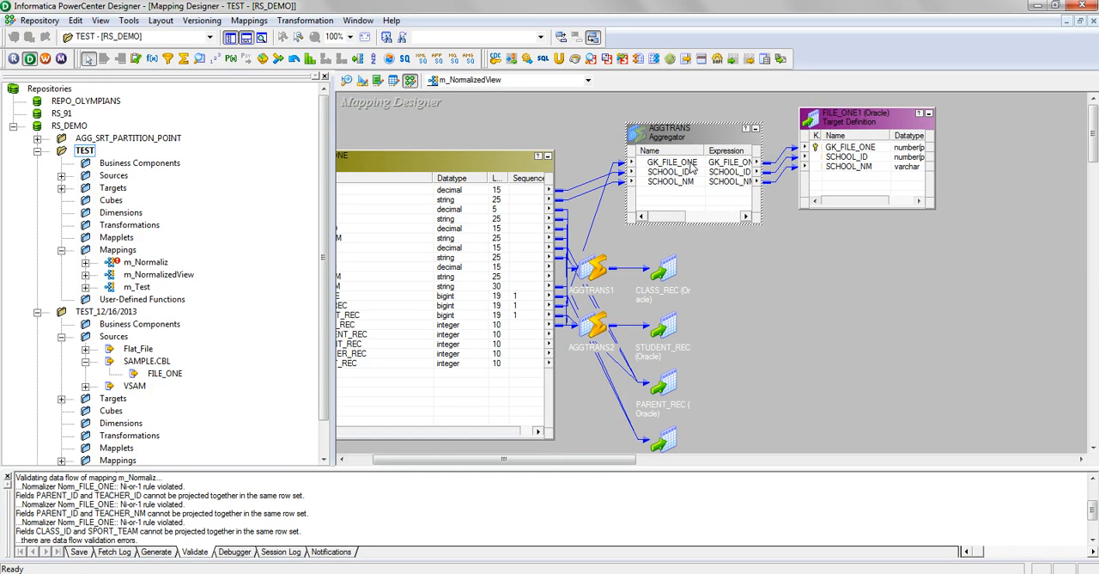
- Review the AGGTRANS aggregator's Ports list and cancel out without changes
{"action": "double_click", "coordinate": [696, 134]}
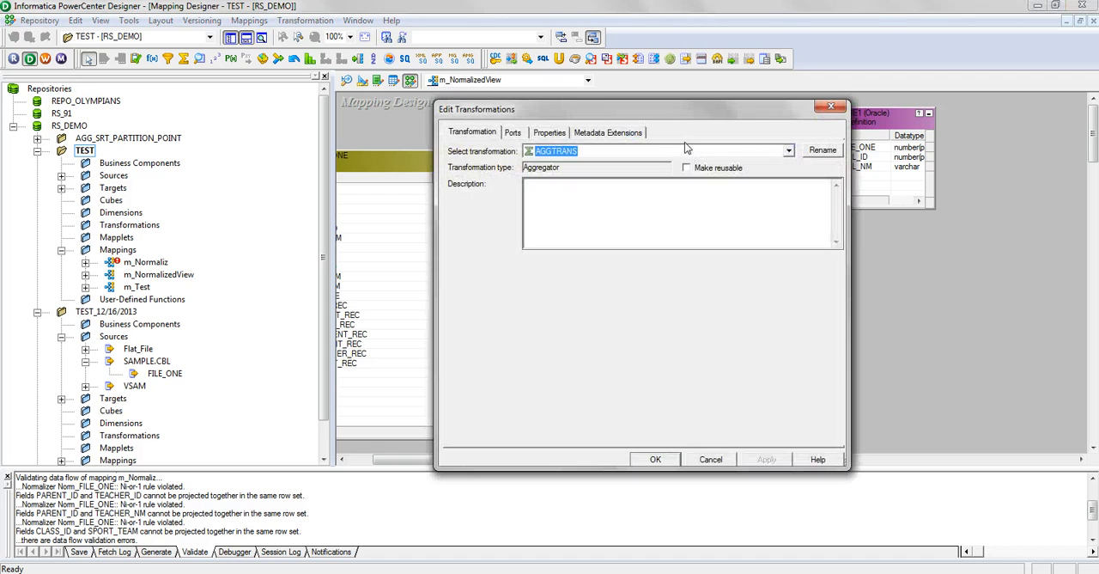
{"action": "left_click", "coordinate": [512, 132]}
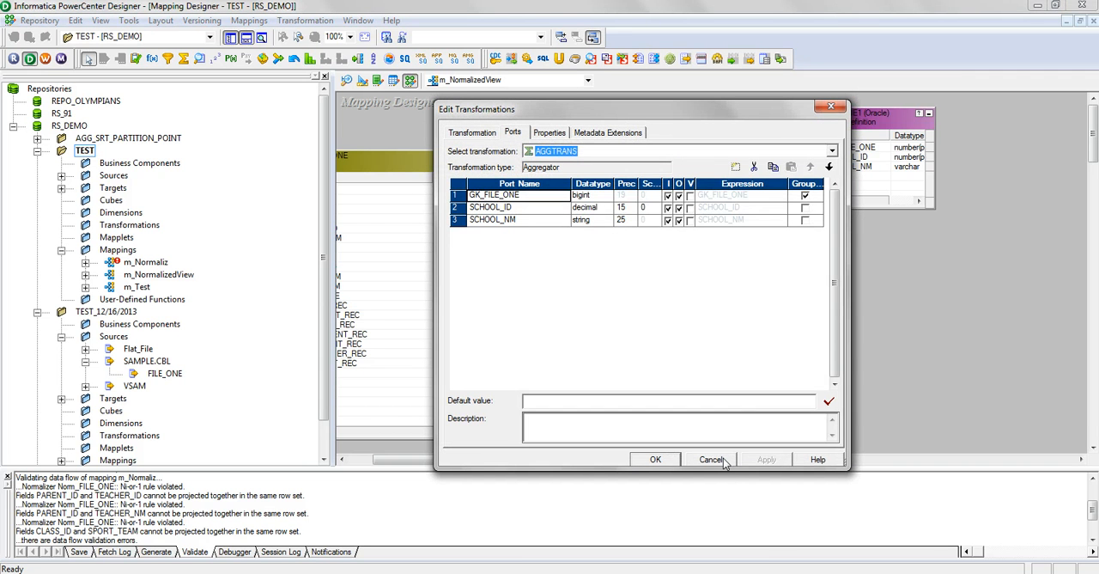
{"action": "left_click", "coordinate": [711, 459]}
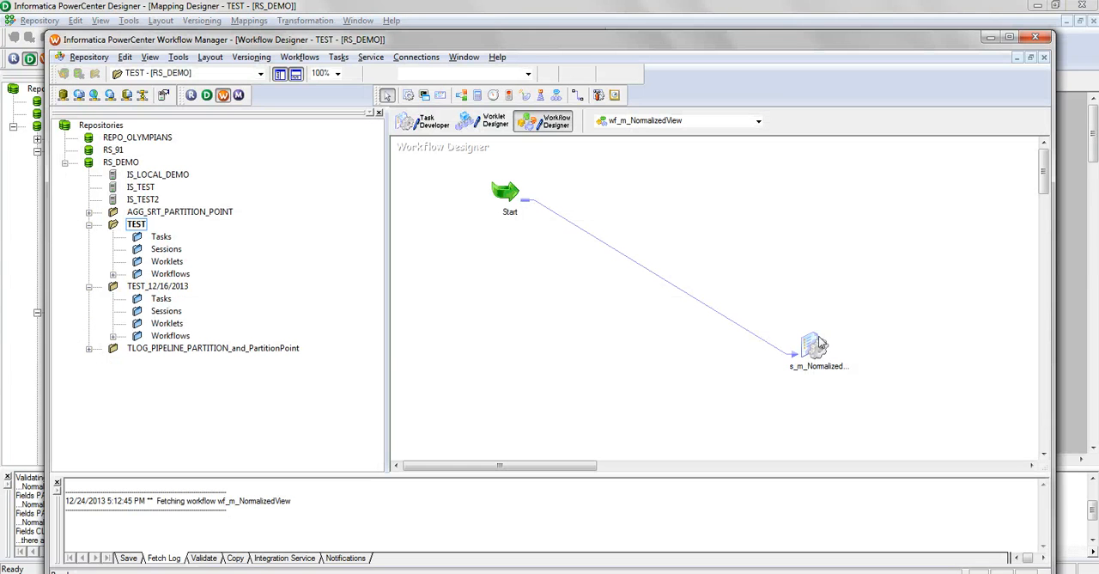
- Show the s_m_NormalizedView session's Config Object settings with constraint based load ordering enabled
{"action": "left_click", "coordinate": [811, 347]}
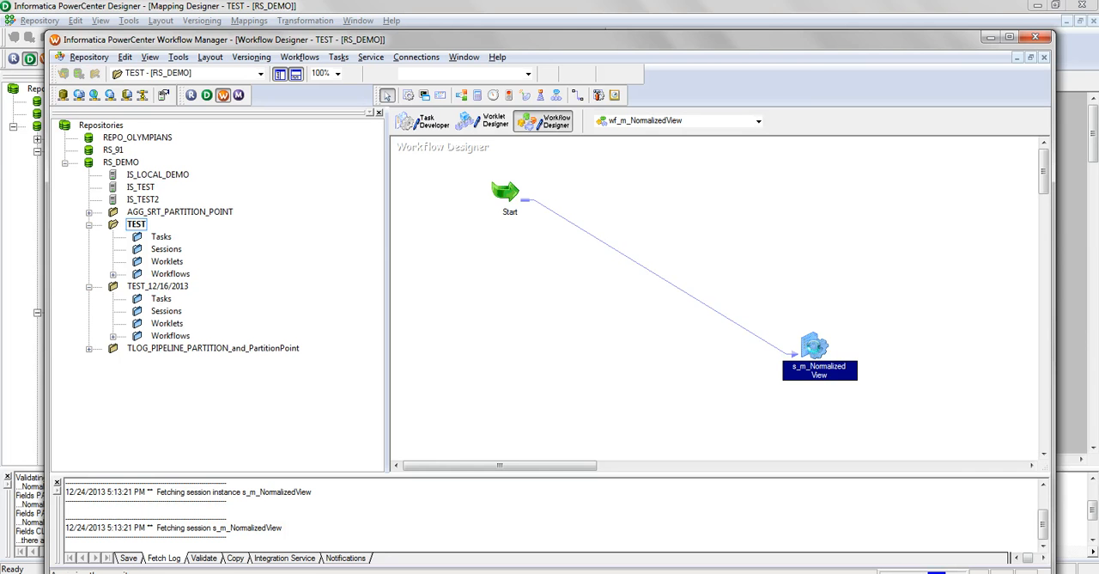
{"action": "double_click", "coordinate": [819, 347]}
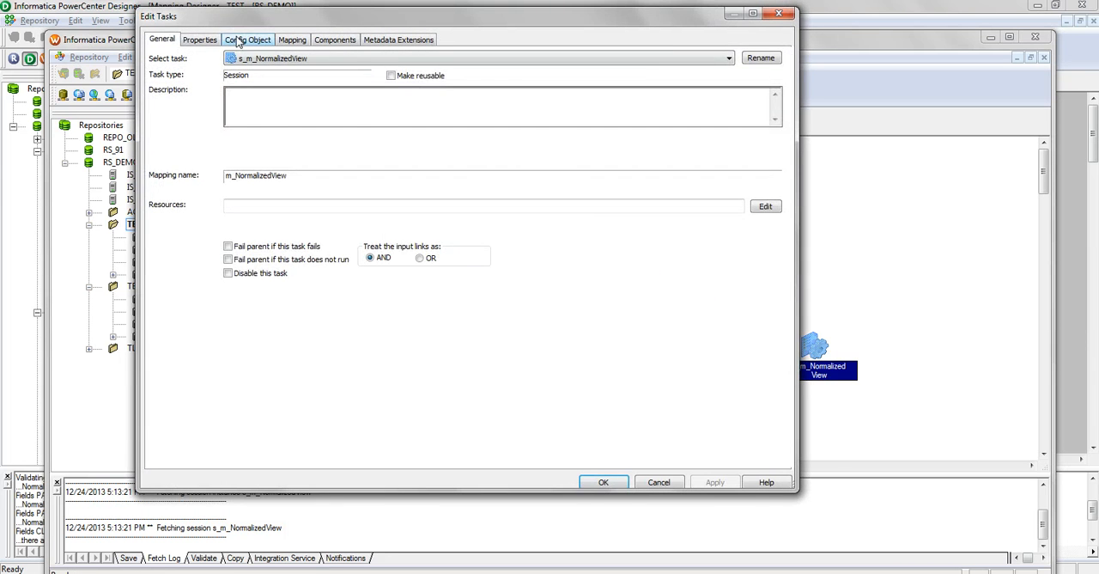
{"action": "left_click", "coordinate": [251, 38]}
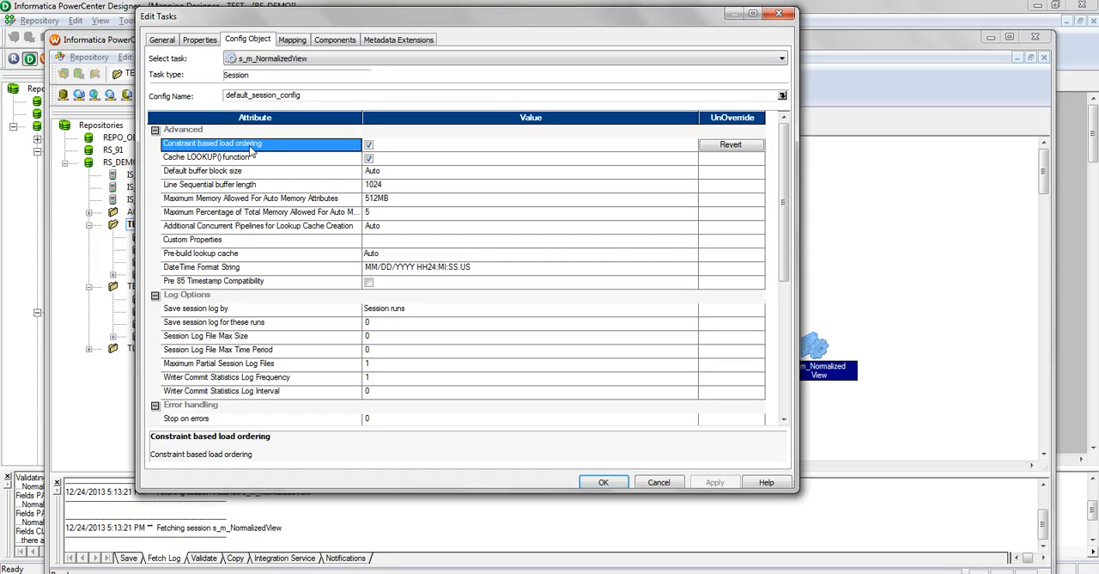